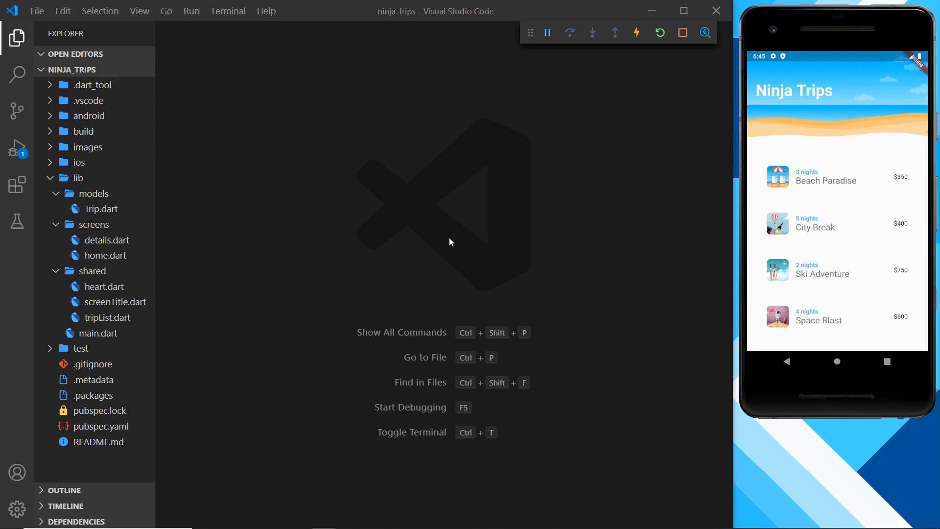
{"action": "mouse_move", "coordinate": [809, 208]}
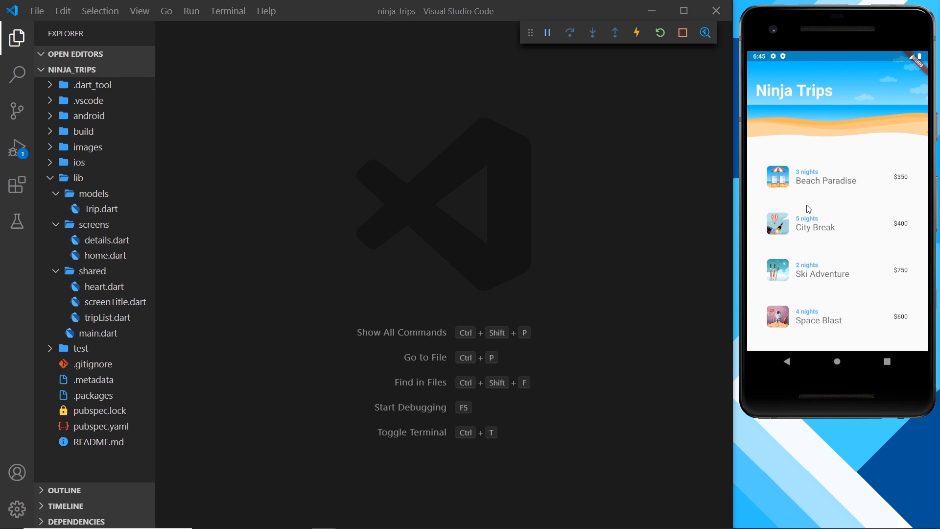
{"action": "mouse_move", "coordinate": [819, 194]}
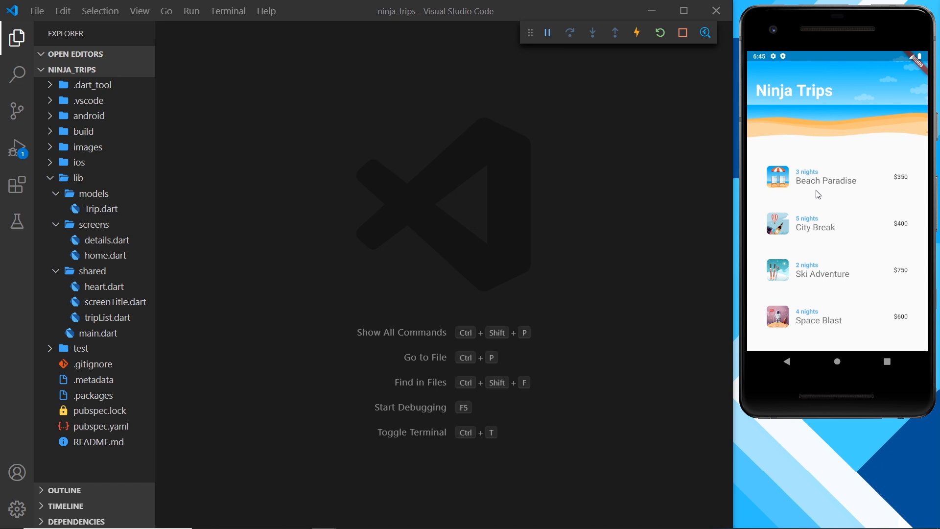
{"action": "mouse_move", "coordinate": [814, 176]}
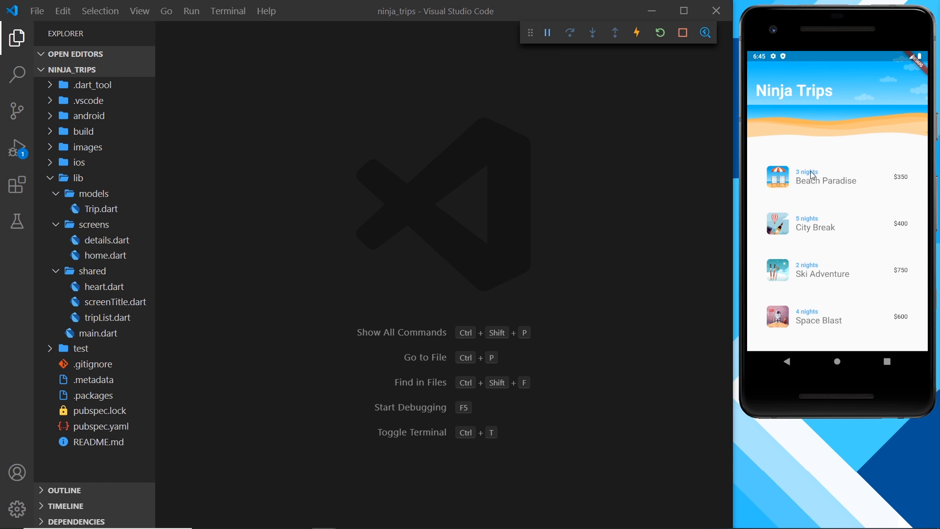
{"action": "mouse_move", "coordinate": [789, 203]}
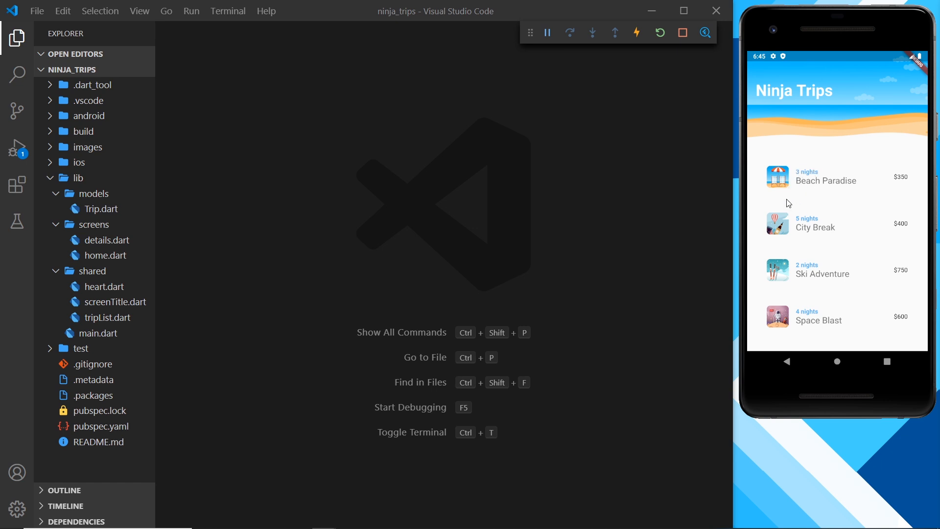
{"action": "mouse_move", "coordinate": [781, 181]}
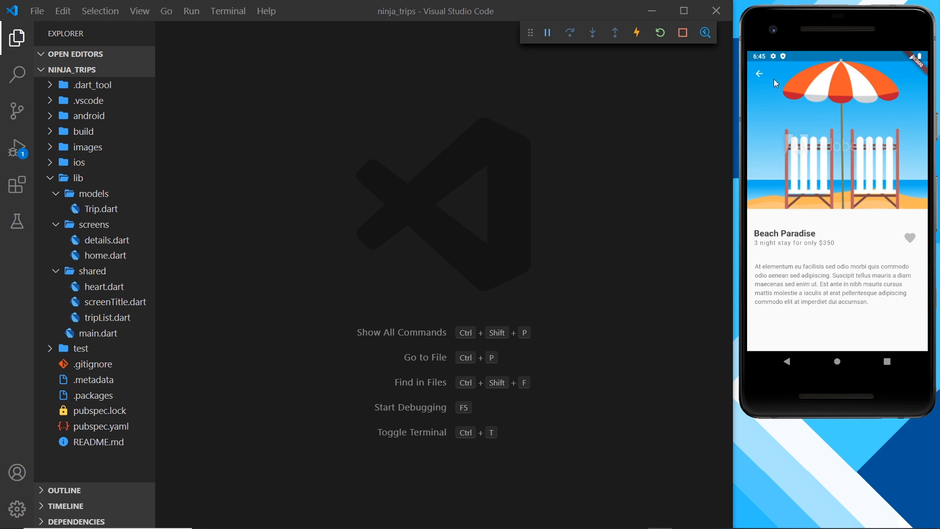
Step: Open and close the Beach Paradise and City Break details screens in the emulator
{"action": "left_click", "coordinate": [759, 74]}
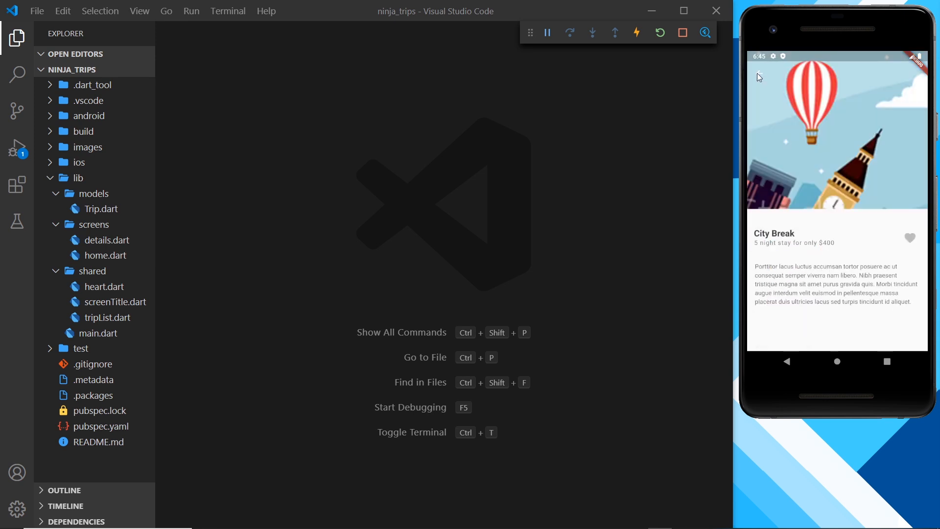
{"action": "left_click", "coordinate": [786, 361]}
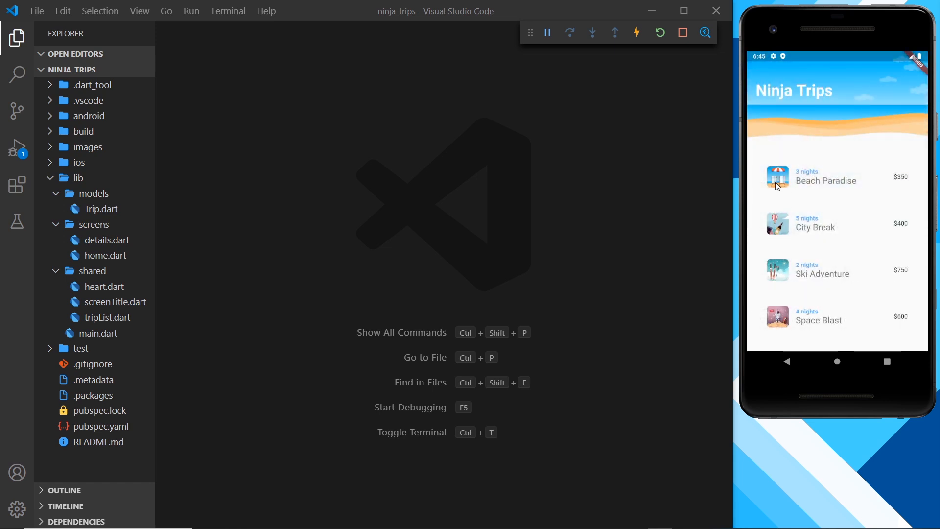
{"action": "left_click", "coordinate": [826, 180]}
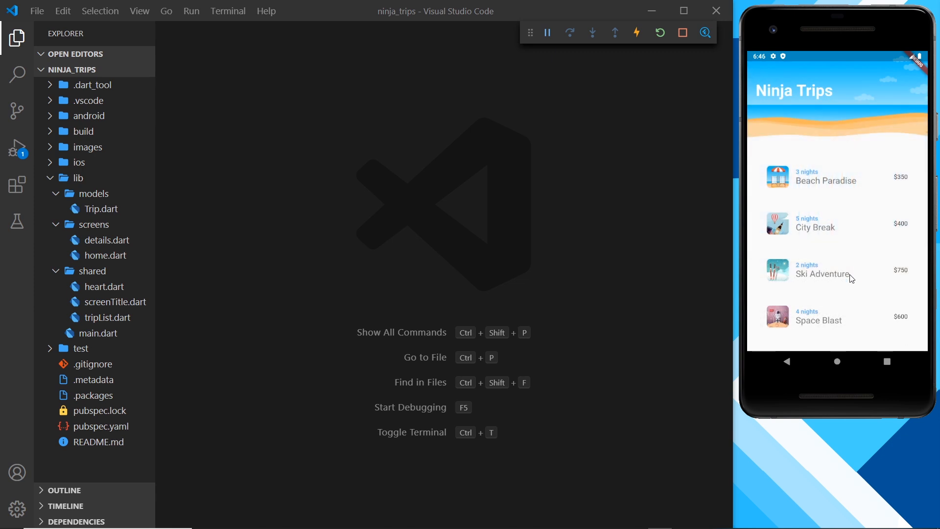
{"action": "mouse_move", "coordinate": [798, 177]}
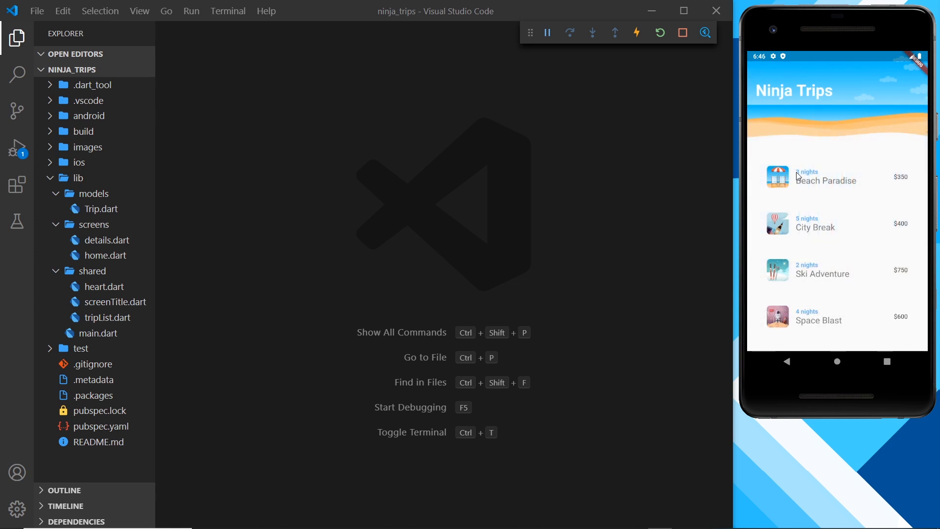
{"action": "left_click", "coordinate": [826, 177]}
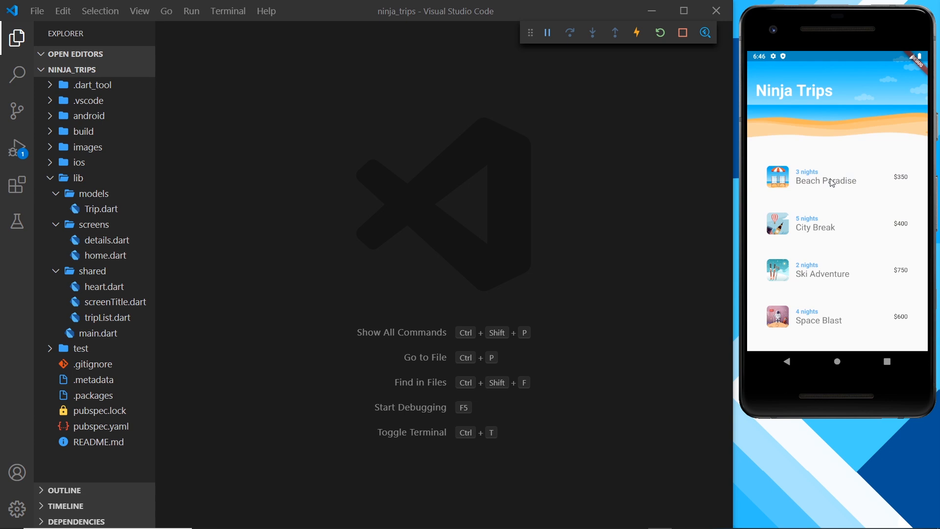
{"action": "mouse_move", "coordinate": [535, 147]}
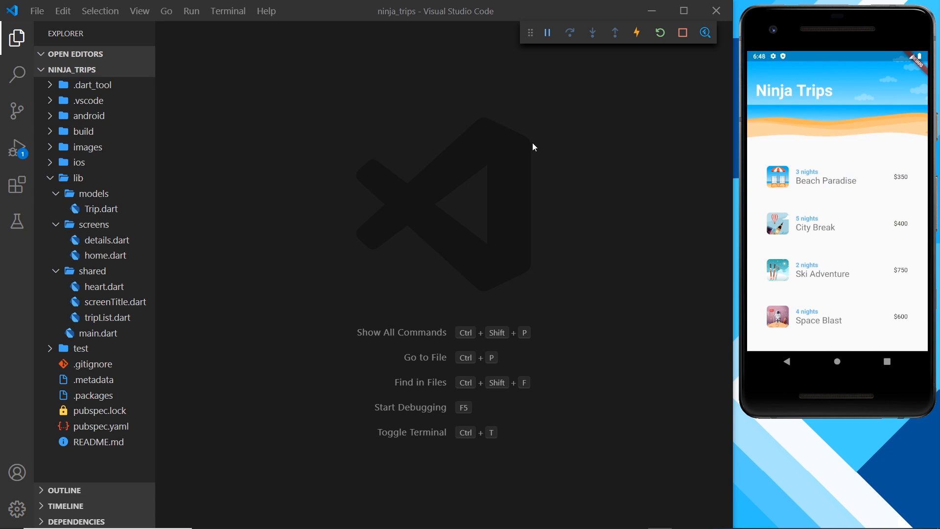
{"action": "mouse_move", "coordinate": [531, 132]}
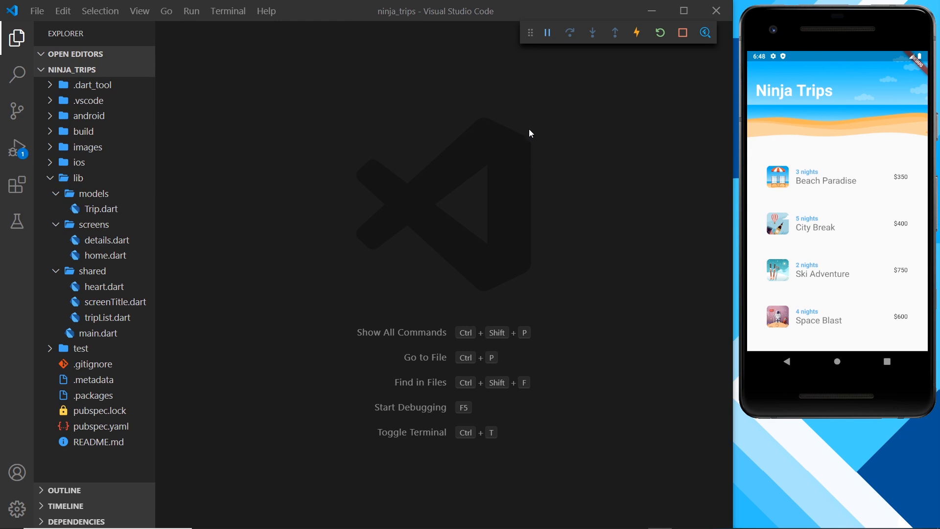
{"action": "mouse_move", "coordinate": [782, 180]}
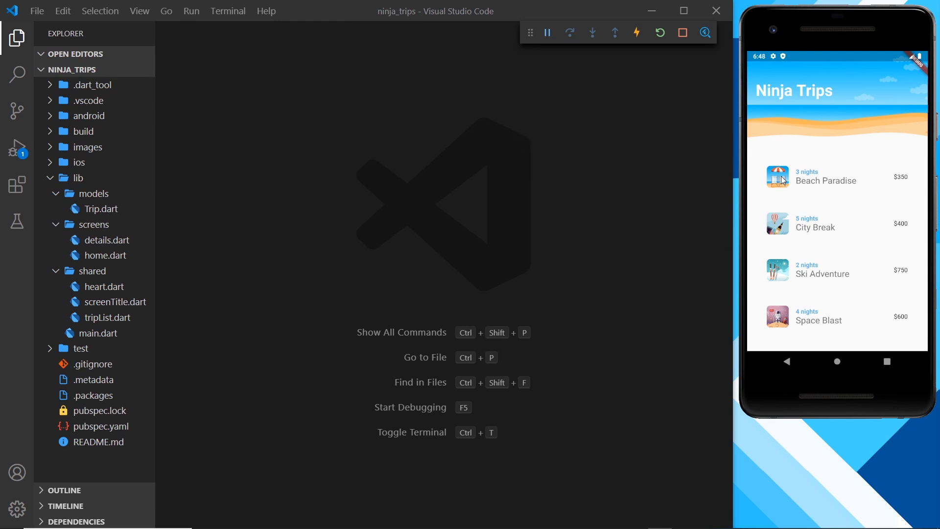
{"action": "mouse_move", "coordinate": [780, 188]}
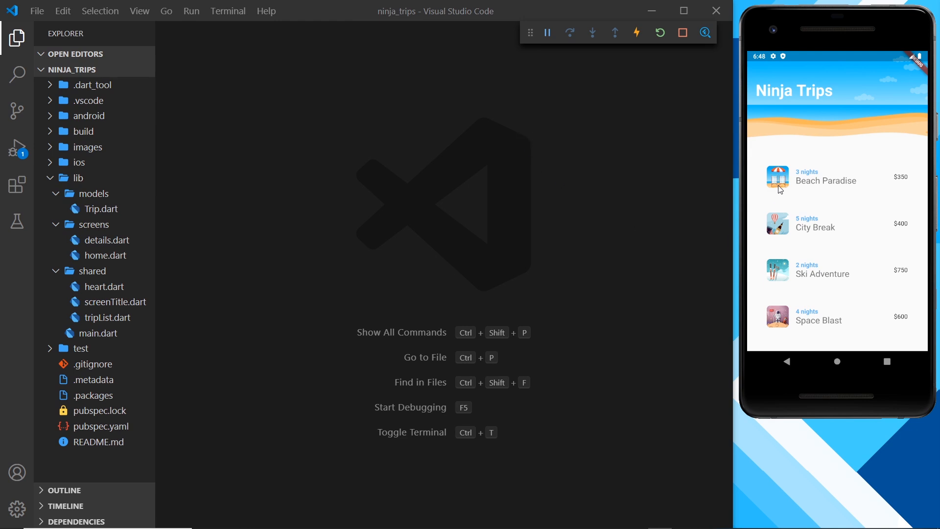
{"action": "left_click", "coordinate": [826, 181]}
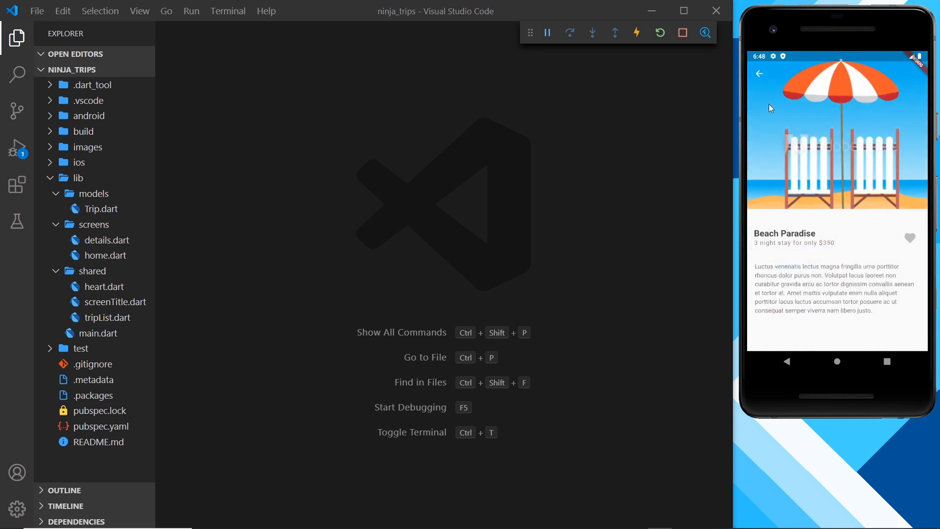
{"action": "left_click", "coordinate": [759, 73]}
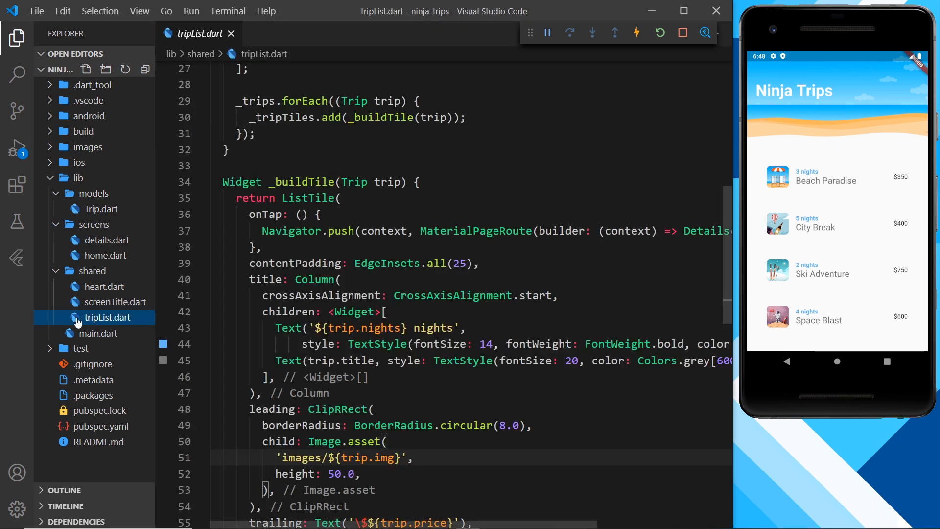
Step: Scroll tripList.dart to _buildTile and select the tile's Image.asset widget
{"action": "scroll", "scroll_direction": "down", "scroll_amount": 3}
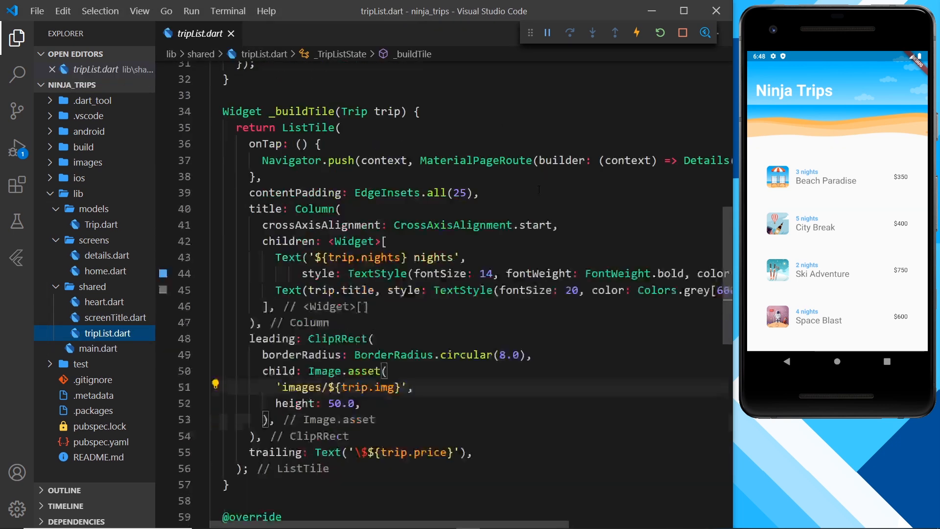
{"action": "scroll", "scroll_direction": "down", "scroll_amount": 3}
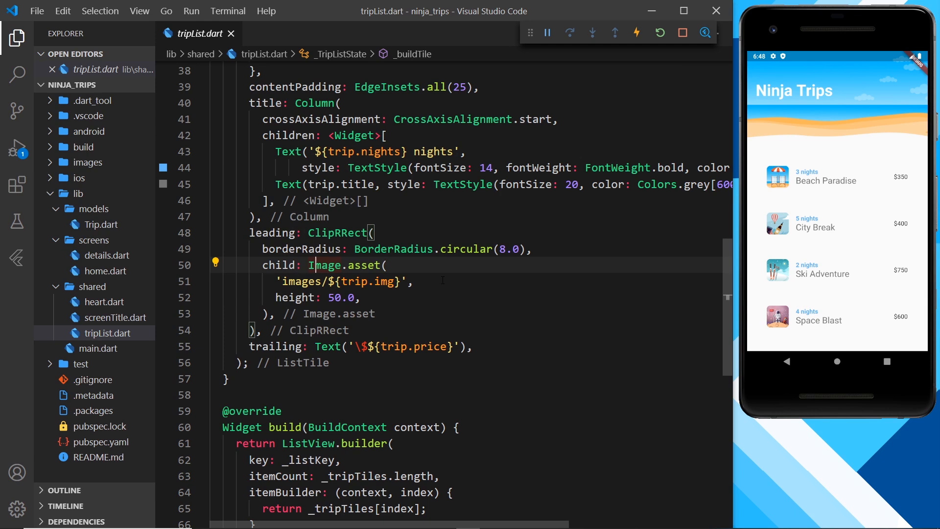
{"action": "left_click", "coordinate": [216, 262]}
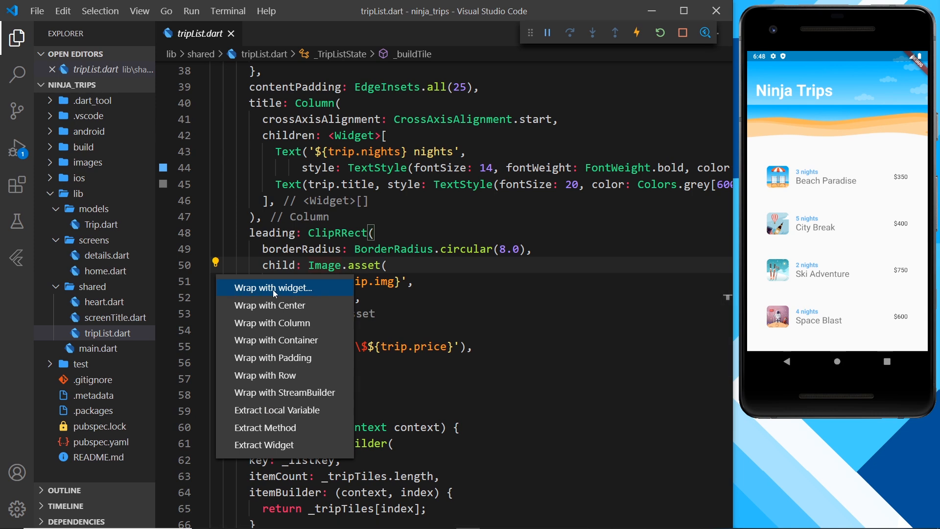
Step: Wrap the tile's Image.asset in a Hero widget and start its tag: property
{"action": "left_click", "coordinate": [272, 287]}
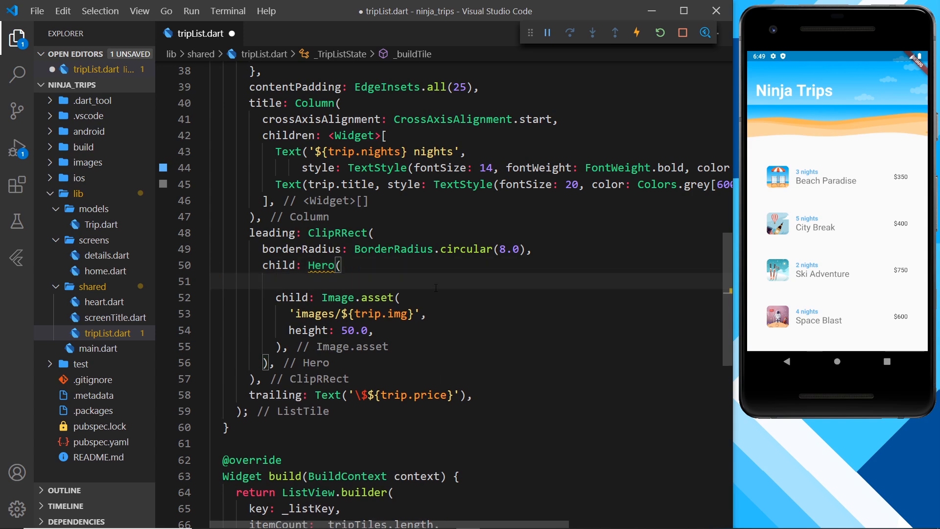
{"action": "type", "text": "tag:"}
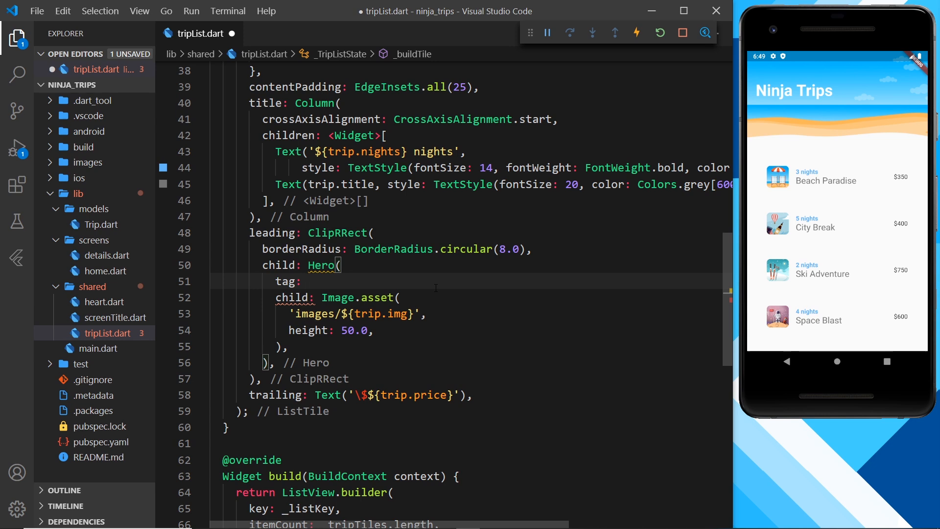
{"action": "mouse_move", "coordinate": [750, 229]}
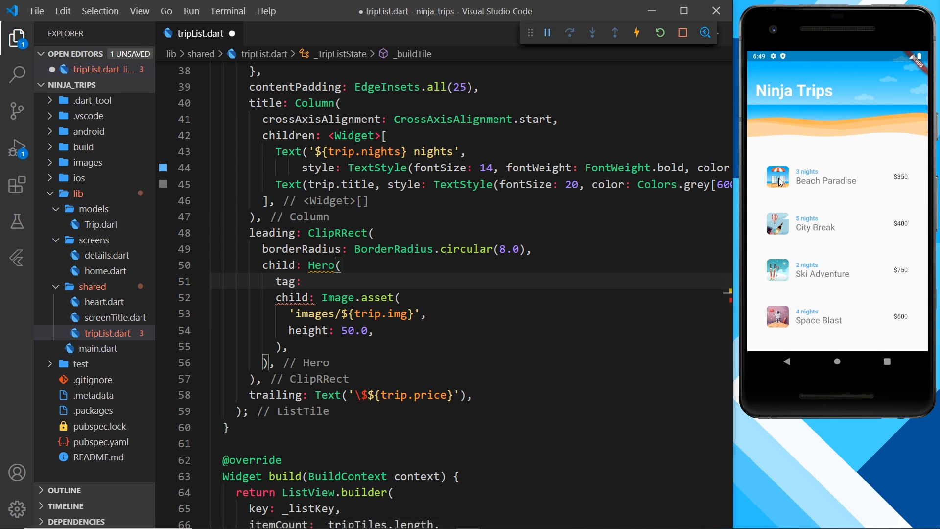
{"action": "mouse_move", "coordinate": [785, 279]}
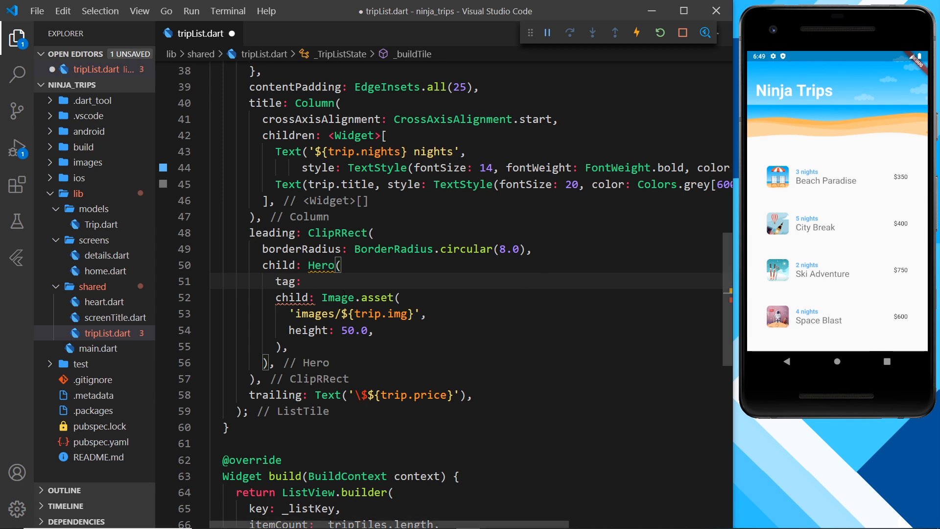
Step: Test the Beach Paradise transition, then type 'location-img' as the Hero tag
{"action": "left_click", "coordinate": [303, 281]}
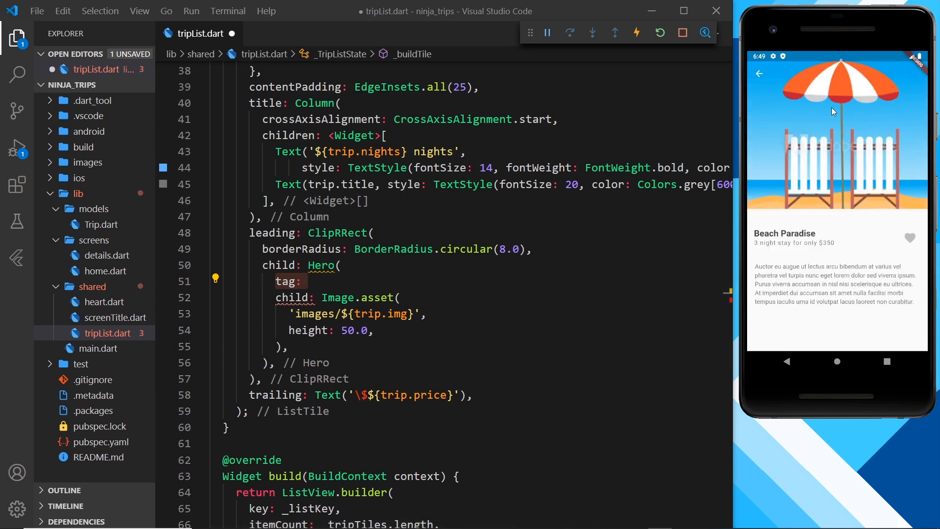
{"action": "mouse_move", "coordinate": [760, 75]}
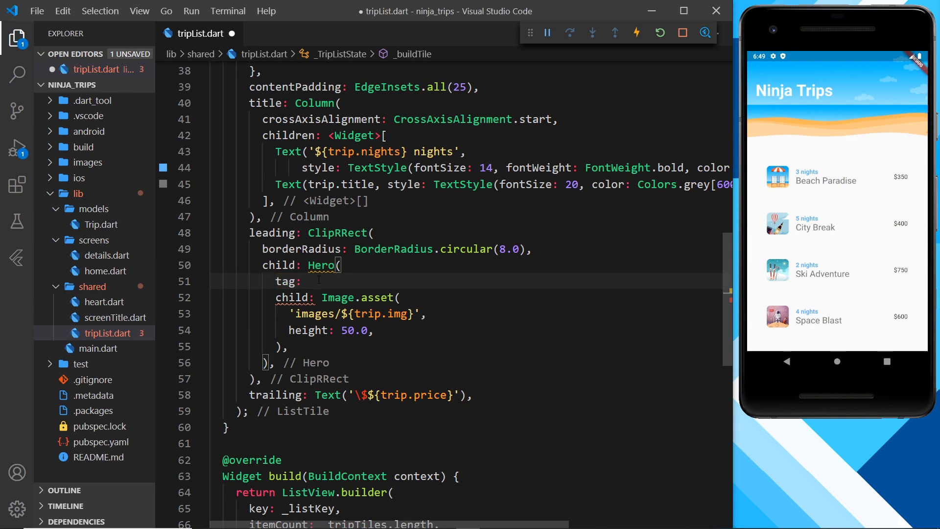
{"action": "type", "text": "'loca"}
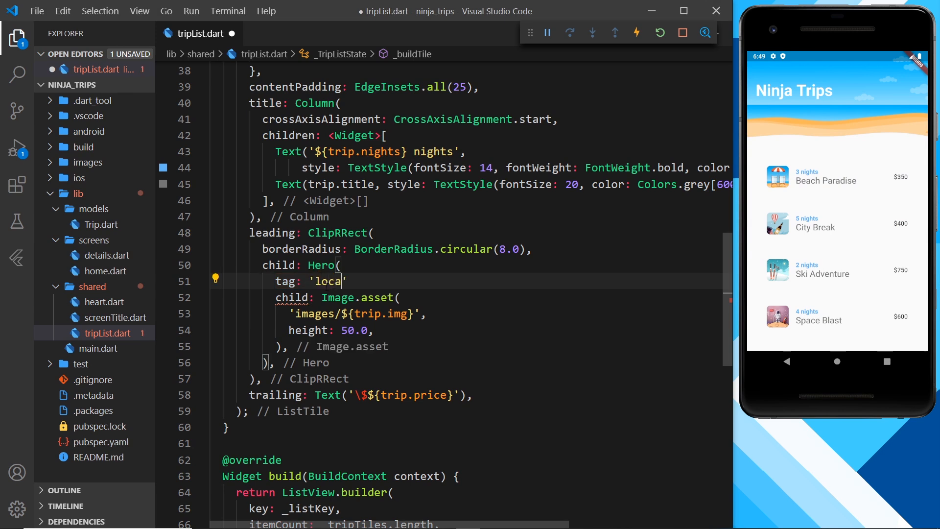
{"action": "type", "text": "tion-img"}
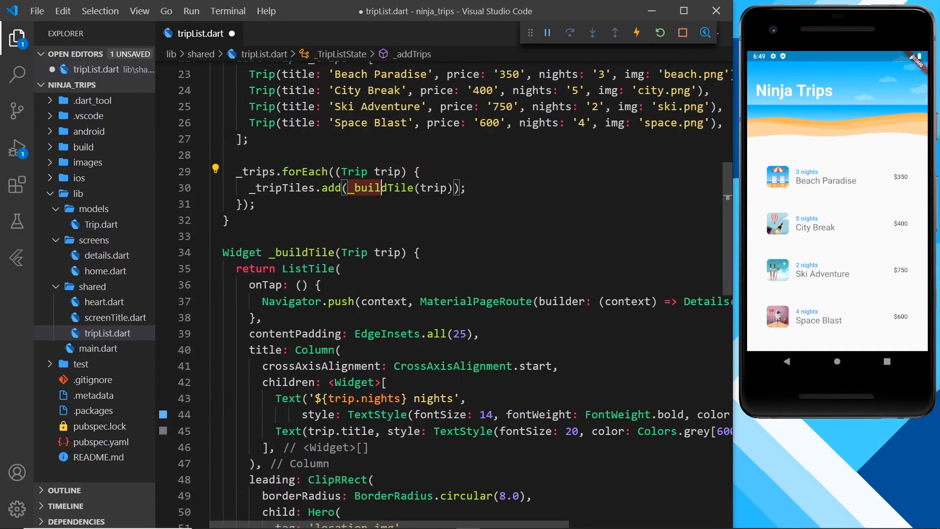
{"action": "scroll", "scroll_direction": "down", "scroll_amount": 3}
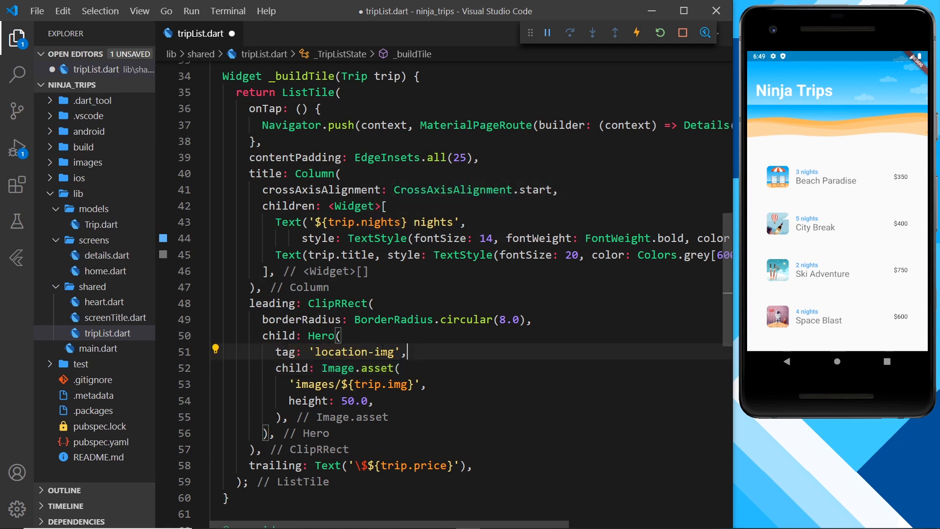
{"action": "double_click", "coordinate": [355, 352]}
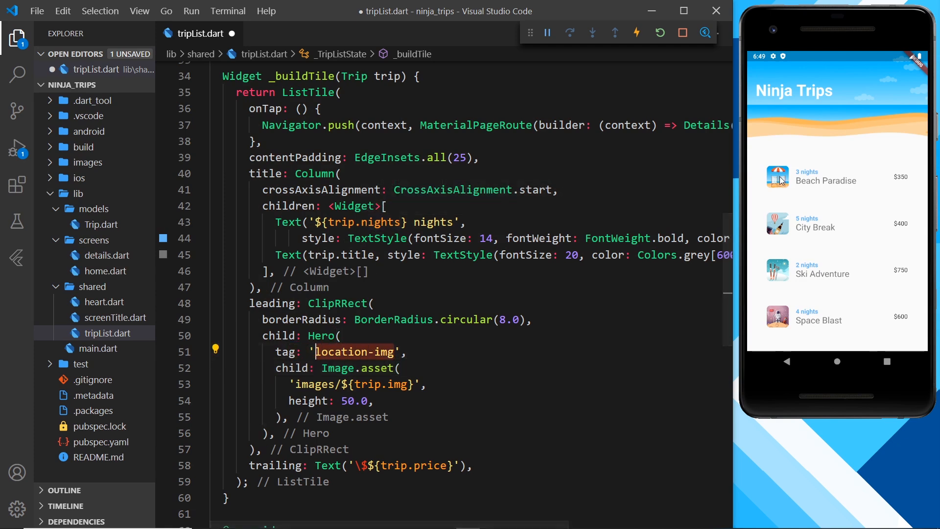
{"action": "mouse_move", "coordinate": [783, 274]}
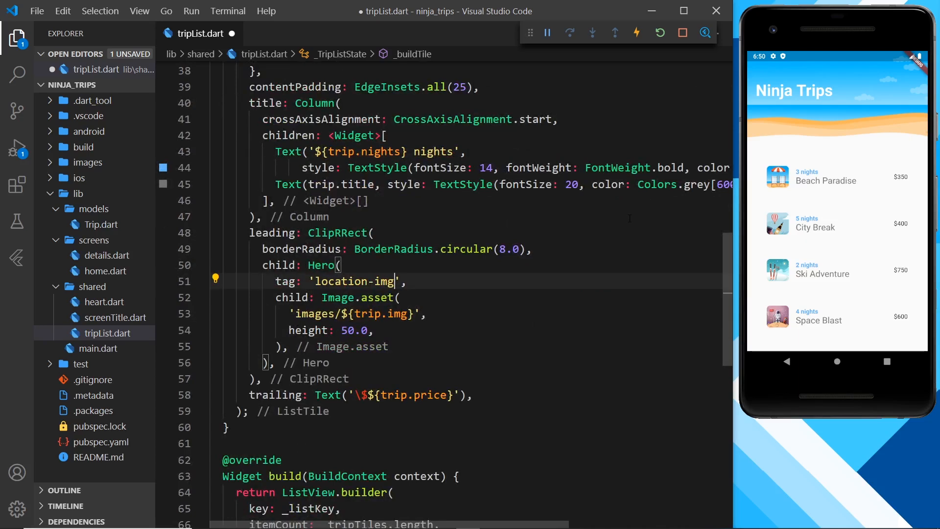
Step: Extend the tile's Hero tag to 'location-img-${trip.img}' and save tripList.dart
{"action": "type", "text": "-"}
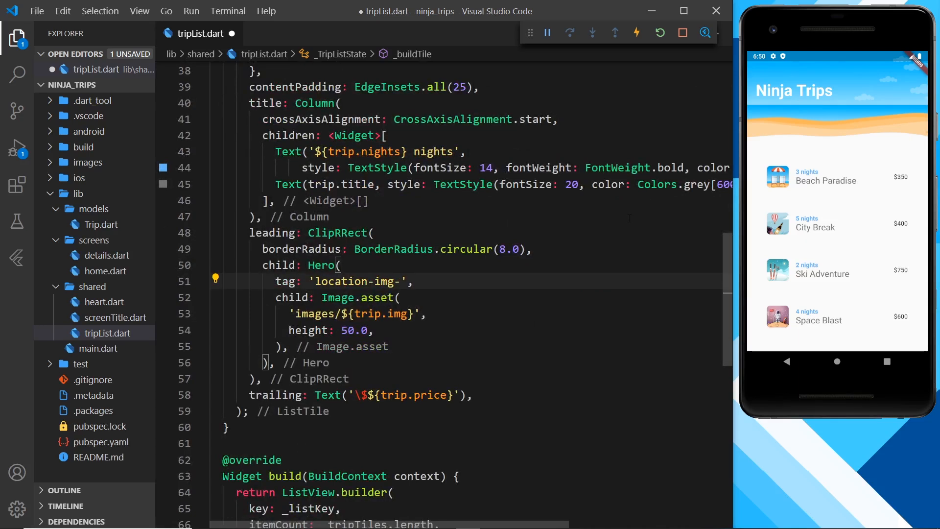
{"action": "type", "text": "${"}
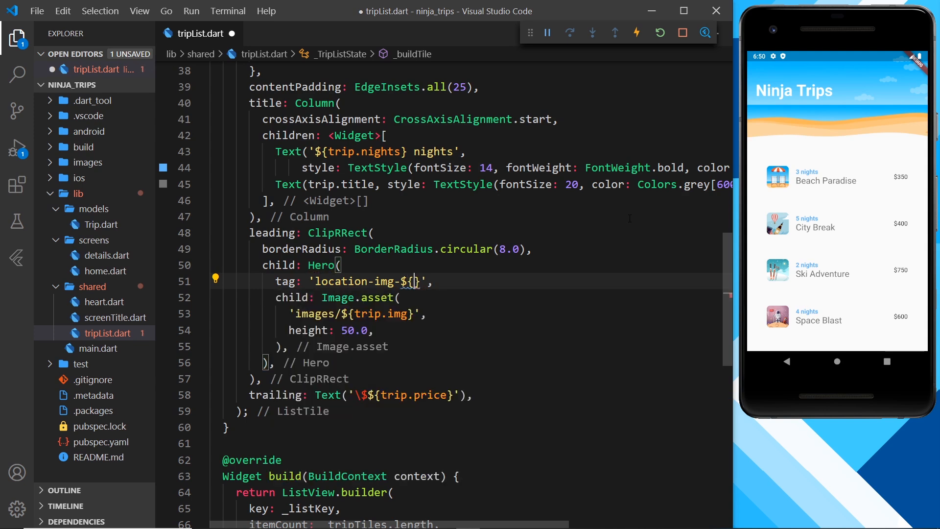
{"action": "type", "text": "trip"}
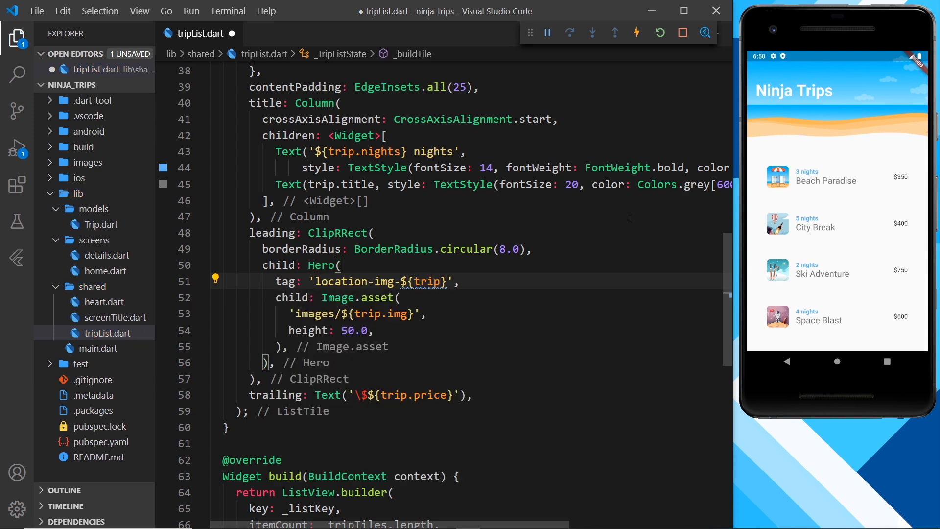
{"action": "type", "text": ".img"}
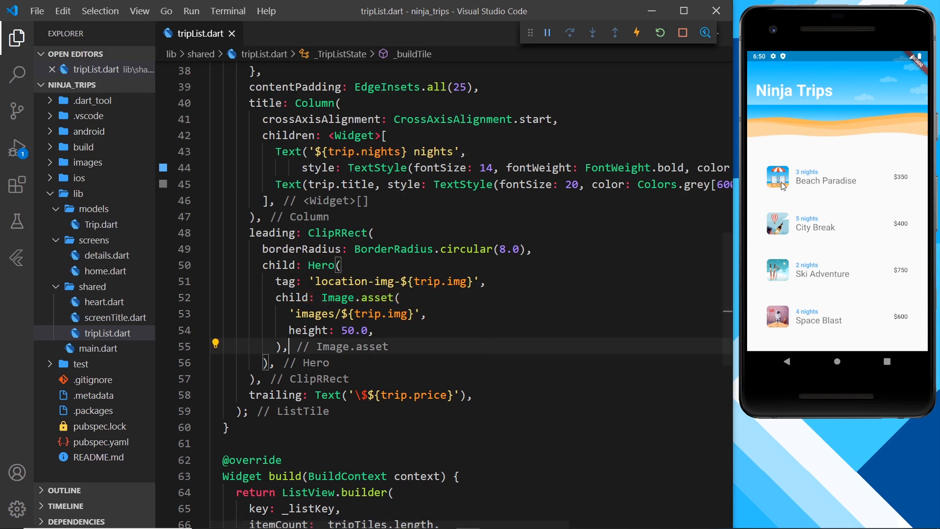
Step: Open Beach Paradise details in the emulator, then go back to the trip list
{"action": "left_click", "coordinate": [826, 180]}
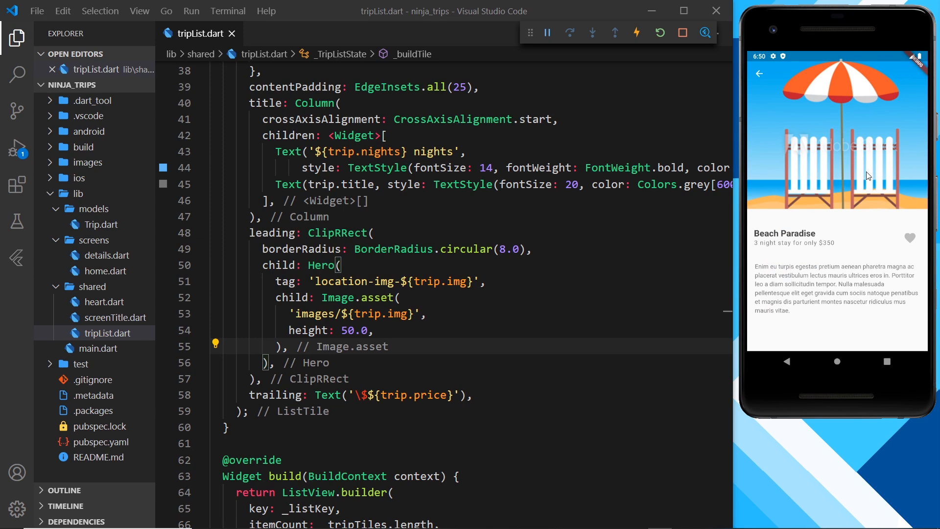
{"action": "mouse_move", "coordinate": [762, 85]}
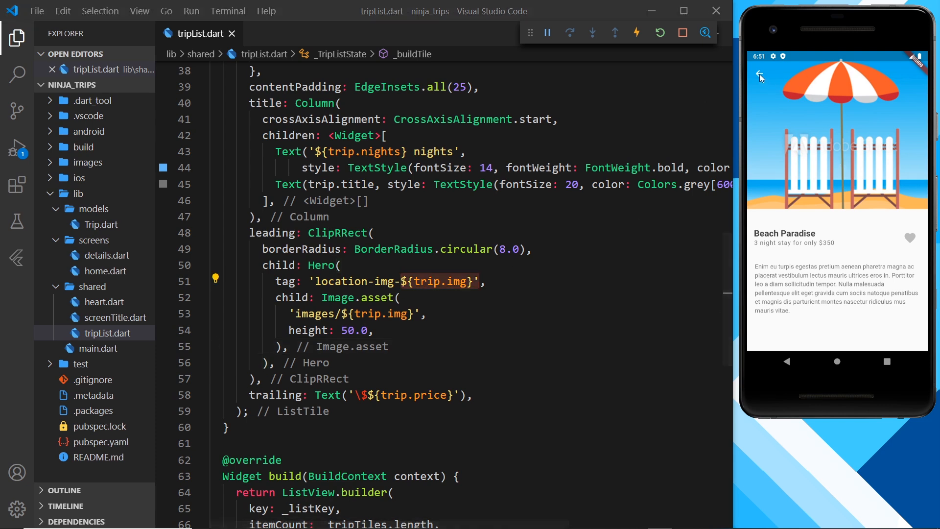
{"action": "left_click", "coordinate": [760, 74]}
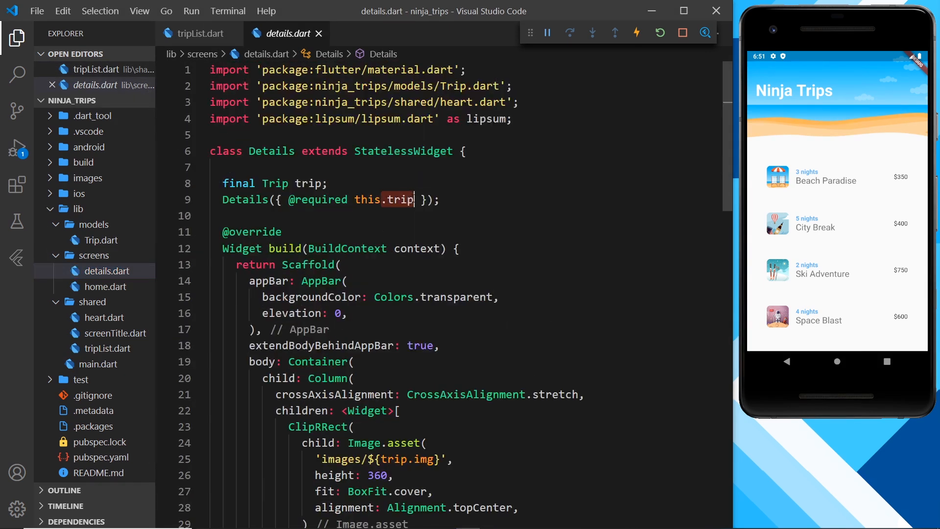
Step: Wrap the details header Image.asset in a Hero tagged 'location-img-${trip.img}'
{"action": "scroll", "scroll_direction": "down", "scroll_amount": 3}
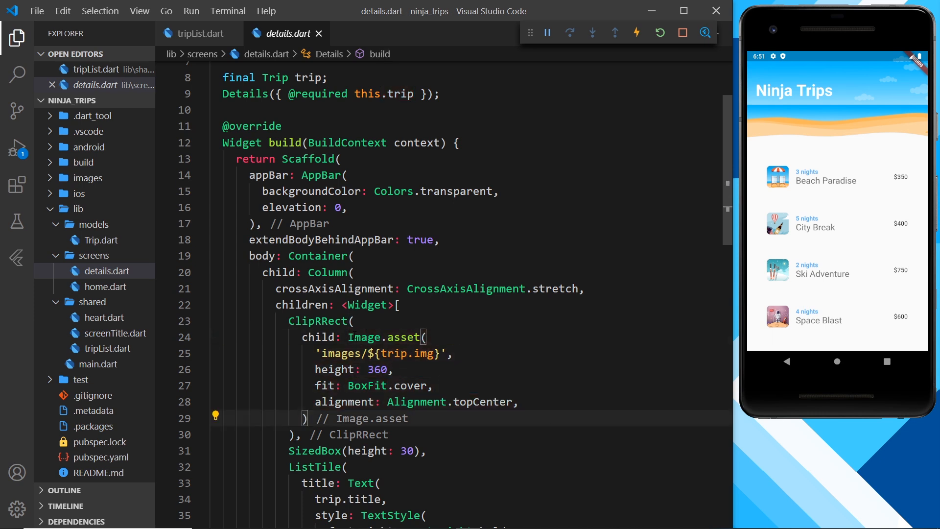
{"action": "left_click", "coordinate": [215, 415]}
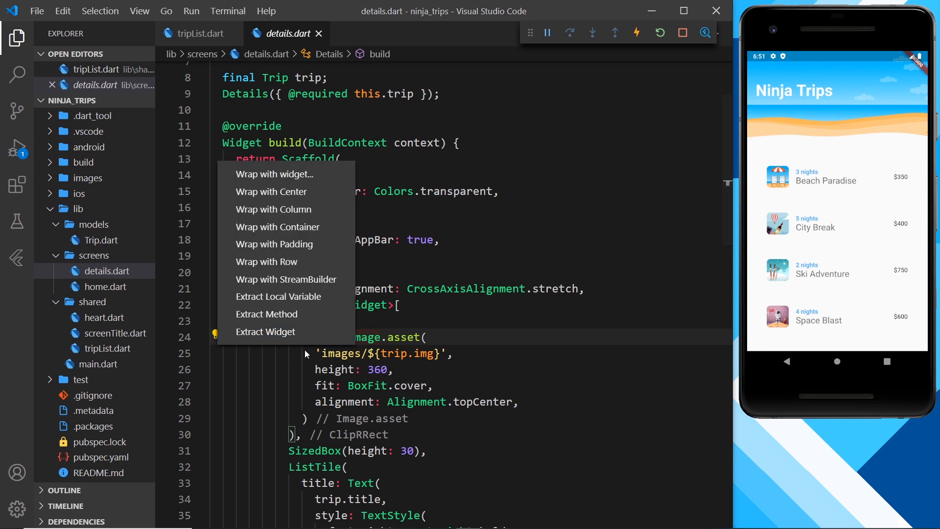
{"action": "left_click", "coordinate": [274, 174]}
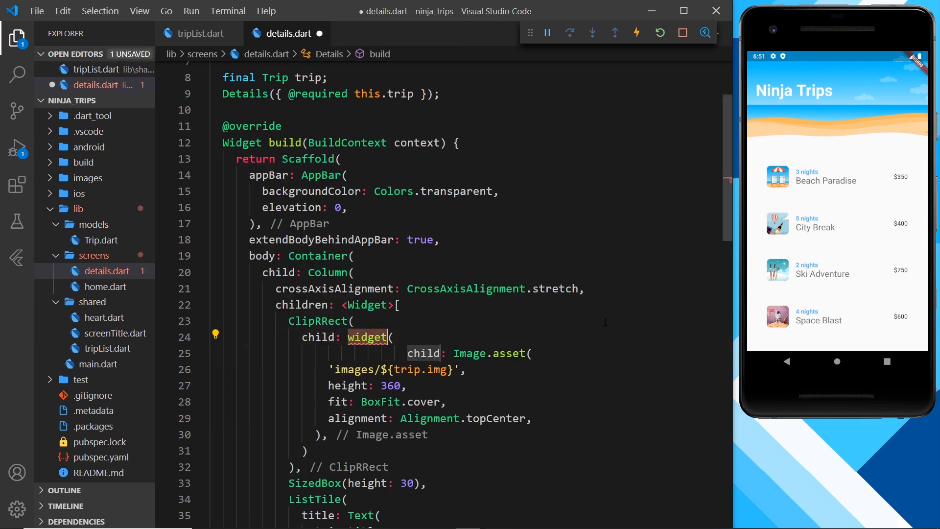
{"action": "type", "text": "Hero"}
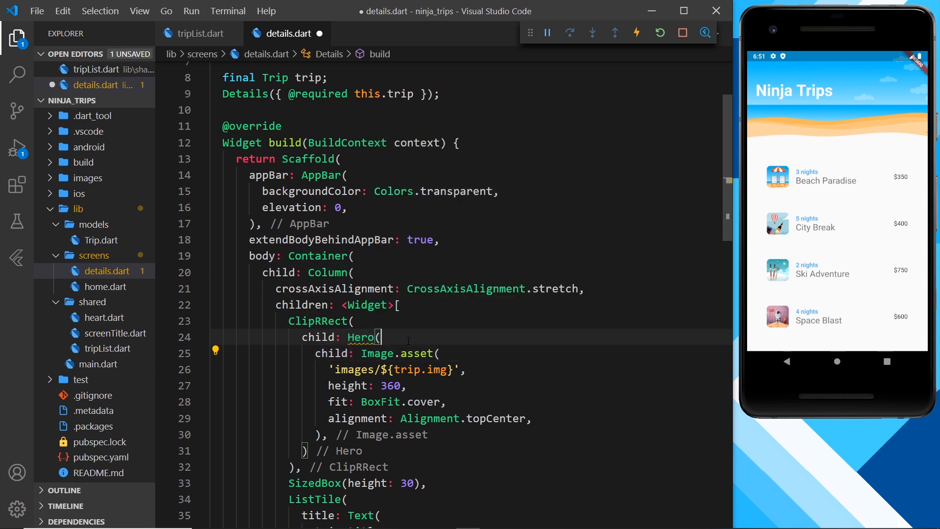
{"action": "type", "text": "tag:"}
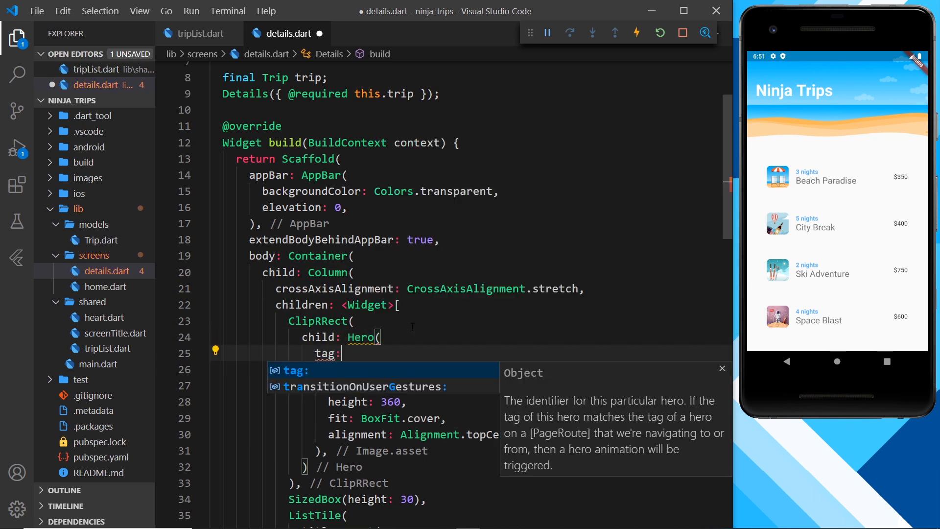
{"action": "type", "text": "'lo'"}
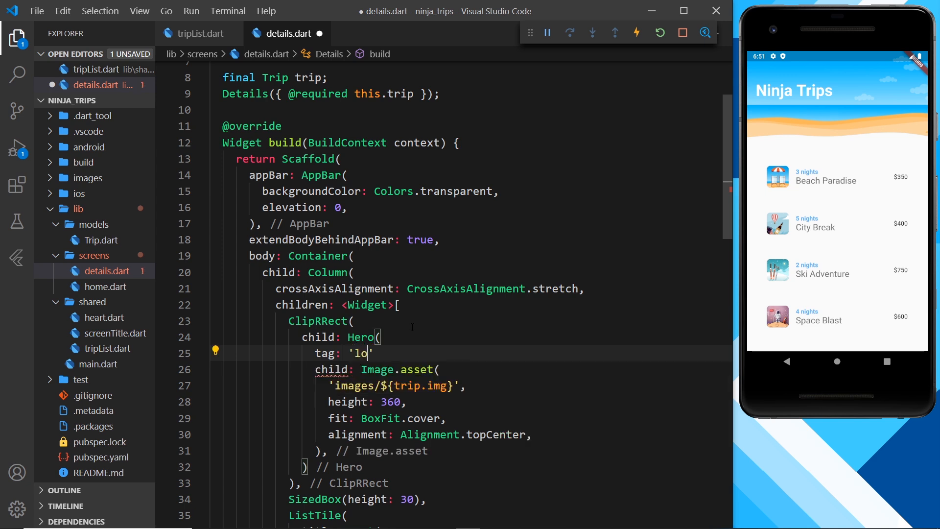
{"action": "type", "text": "cation-img-${trip.img"}
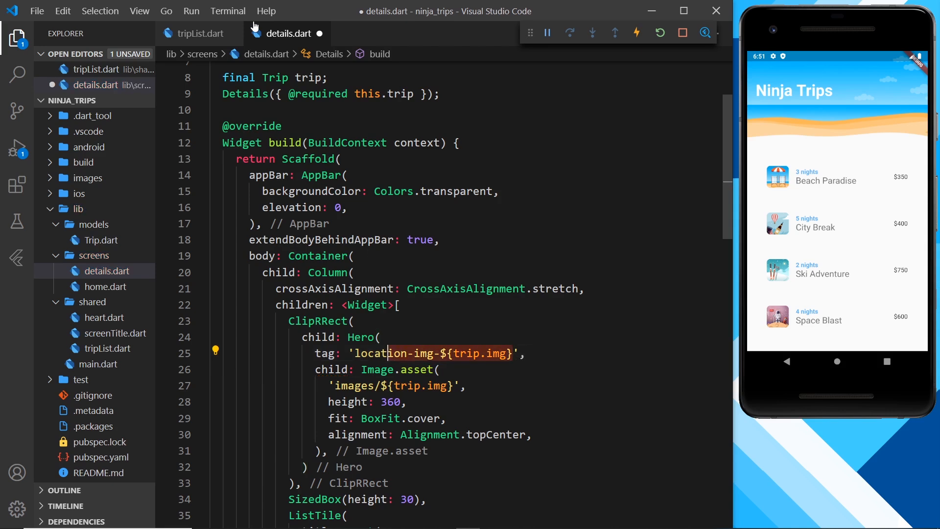
Step: Compare the Hero tag in tripList.dart with details.dart and deselect the copied lines
{"action": "left_click", "coordinate": [199, 33]}
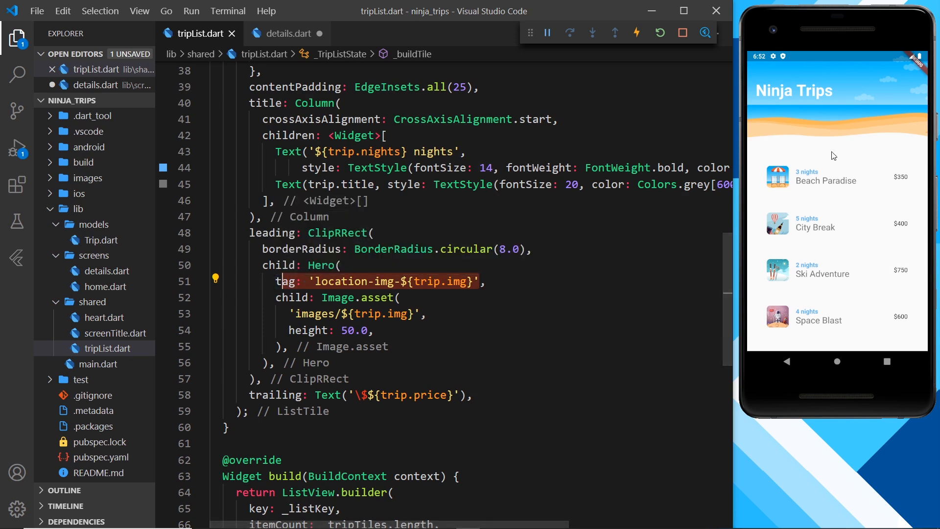
{"action": "left_click", "coordinate": [293, 32]}
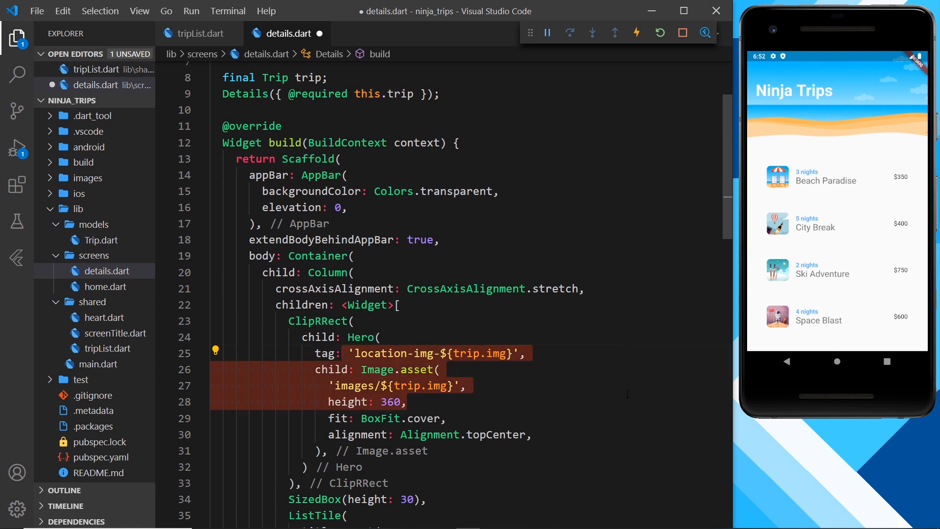
{"action": "left_click", "coordinate": [536, 369]}
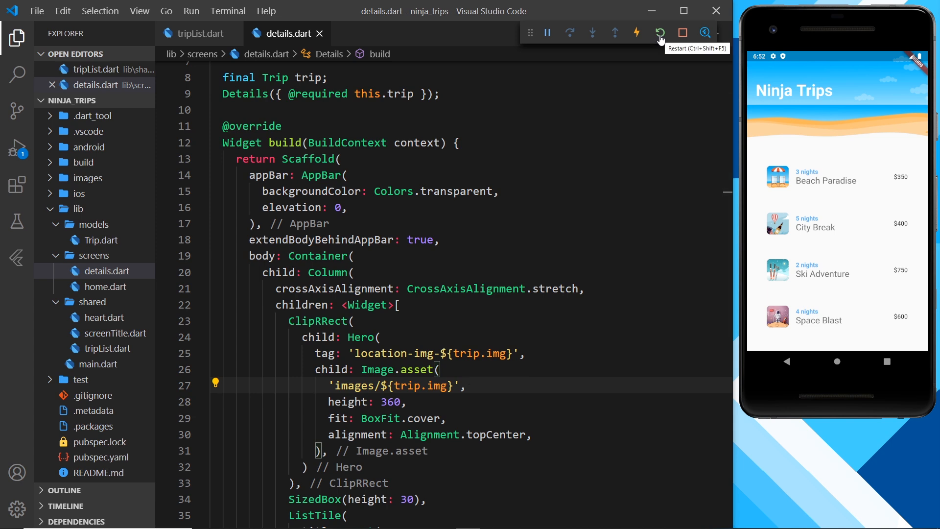
Step: Restart the app, then view City Break's details and return to the trip list
{"action": "left_click", "coordinate": [660, 32]}
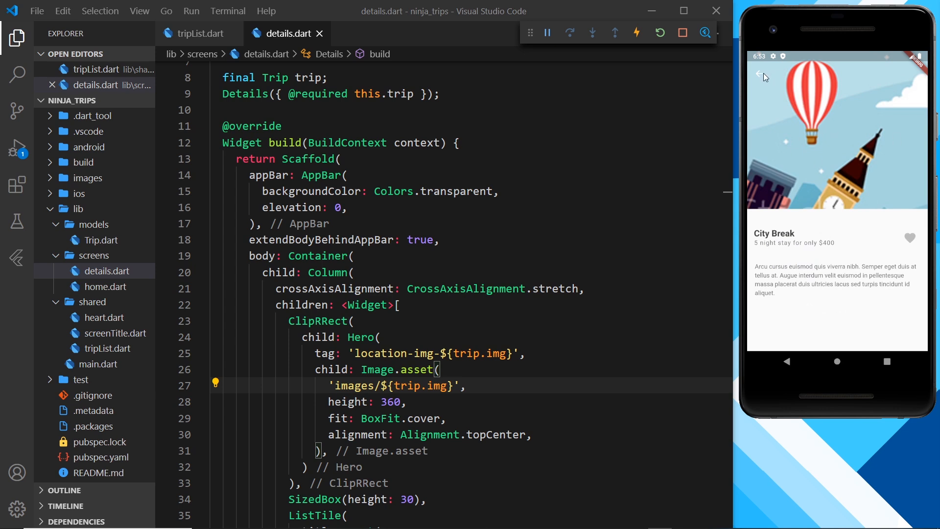
{"action": "left_click", "coordinate": [759, 75]}
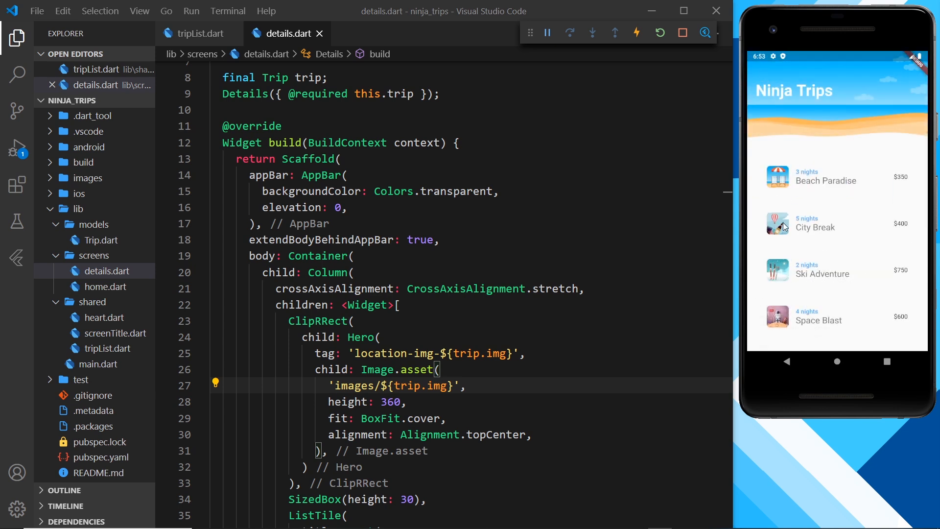
{"action": "mouse_move", "coordinate": [769, 158]}
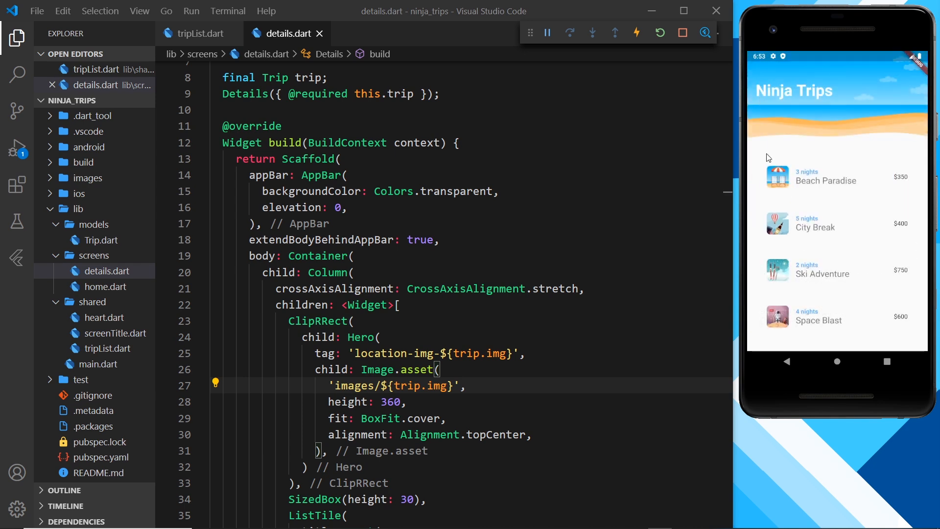
{"action": "mouse_move", "coordinate": [783, 273]}
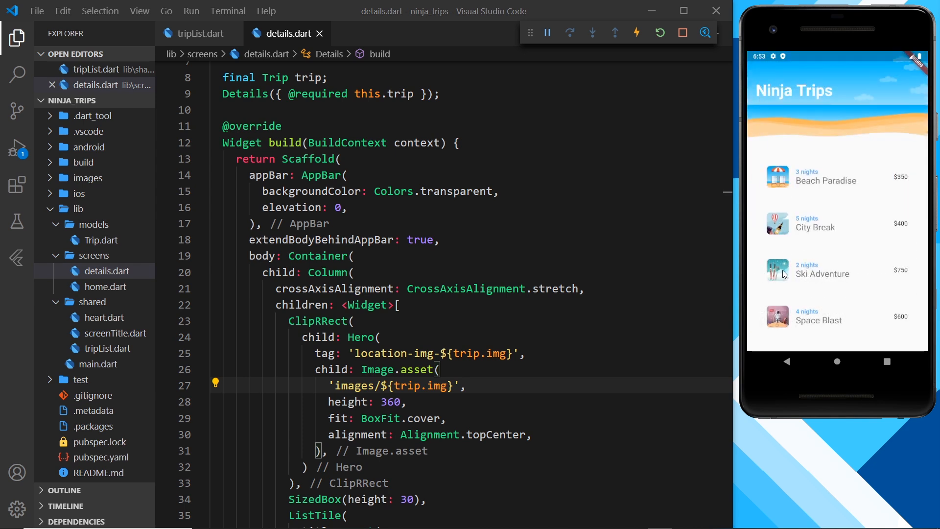
{"action": "mouse_move", "coordinate": [798, 262]}
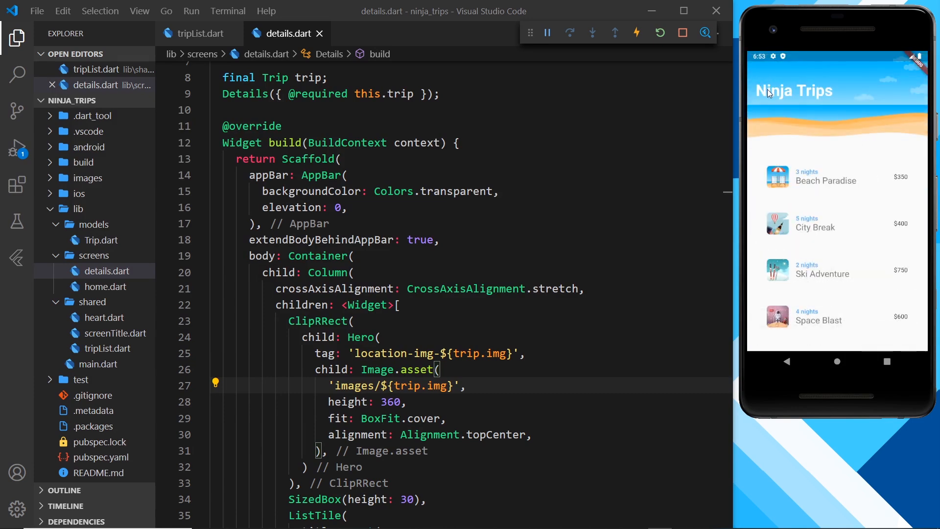
{"action": "mouse_move", "coordinate": [683, 32]}
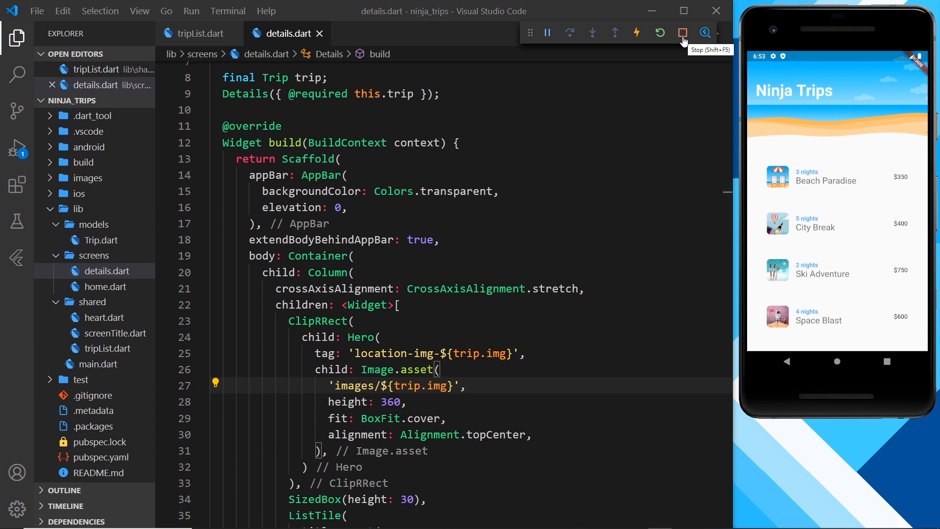